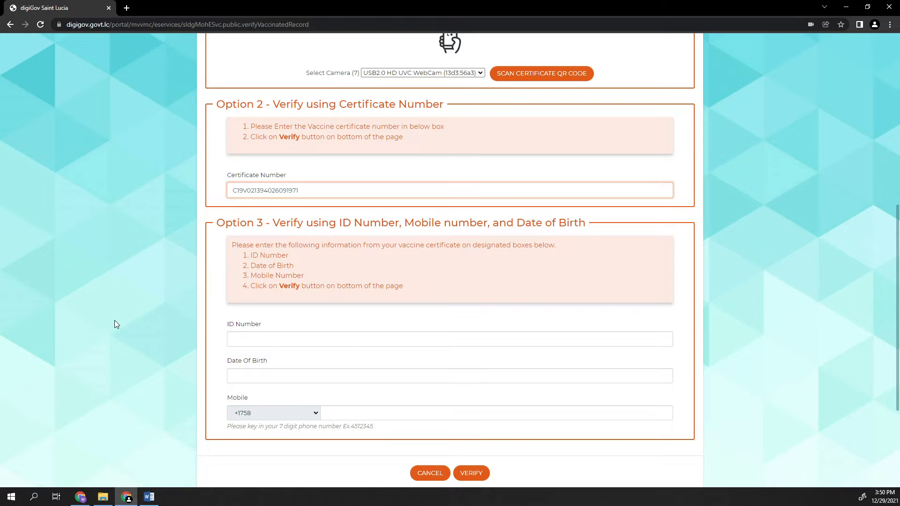
{"action": "type", "text": "0000"}
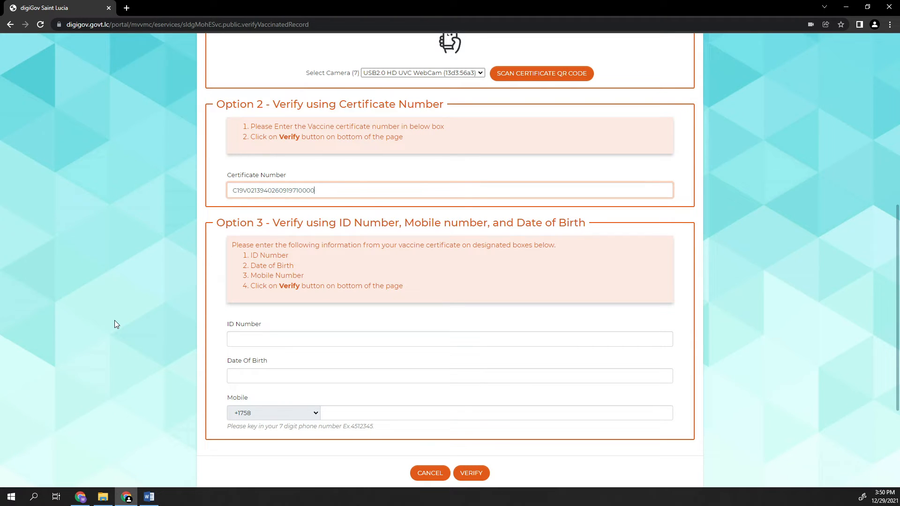